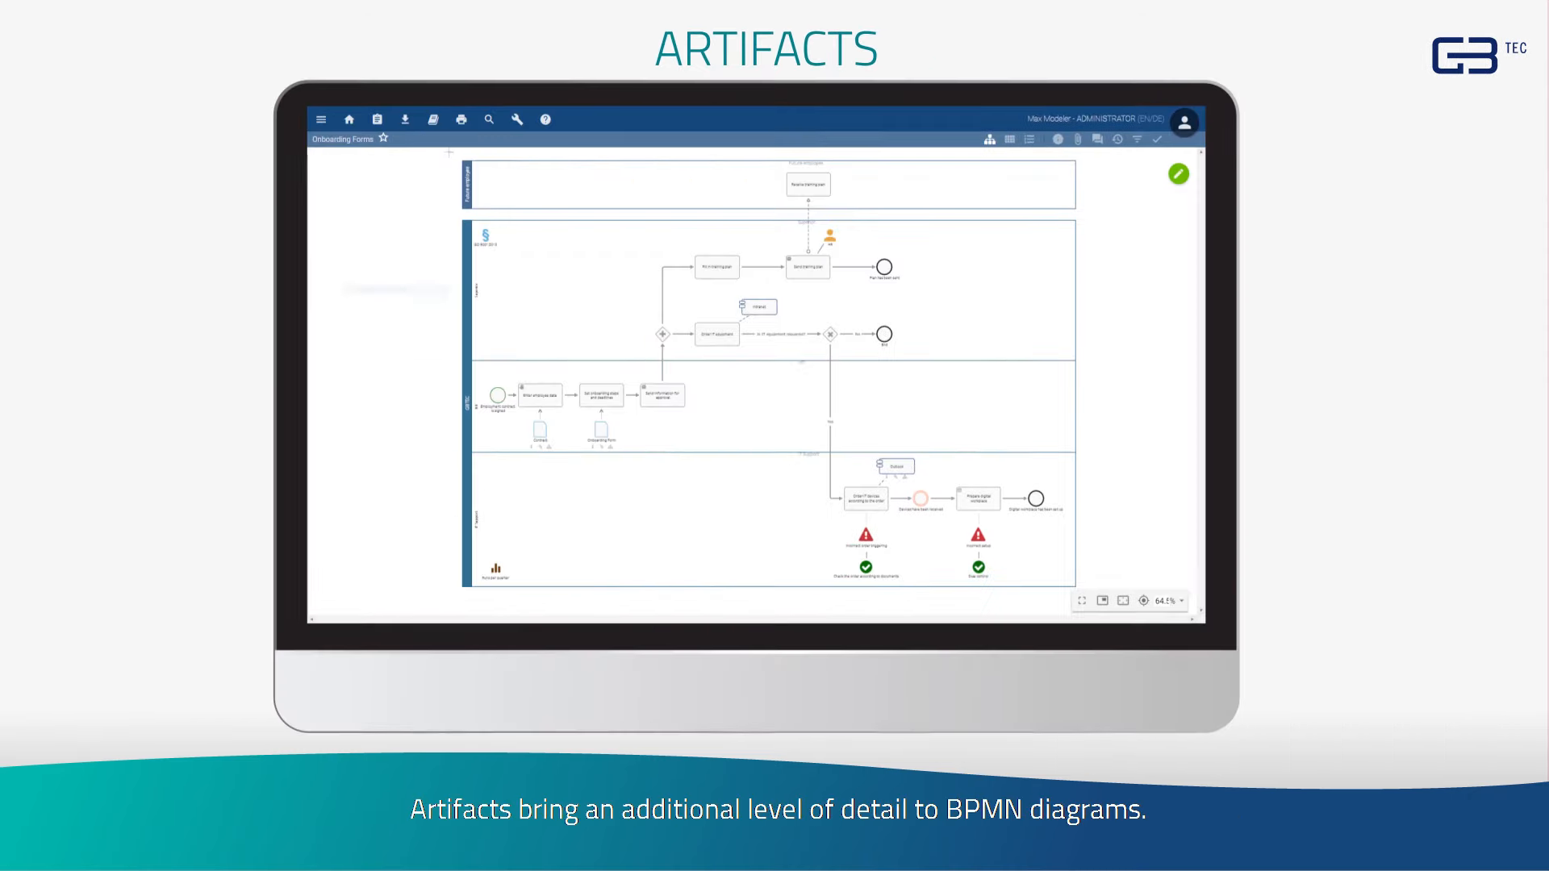
pyautogui.click(831, 233)
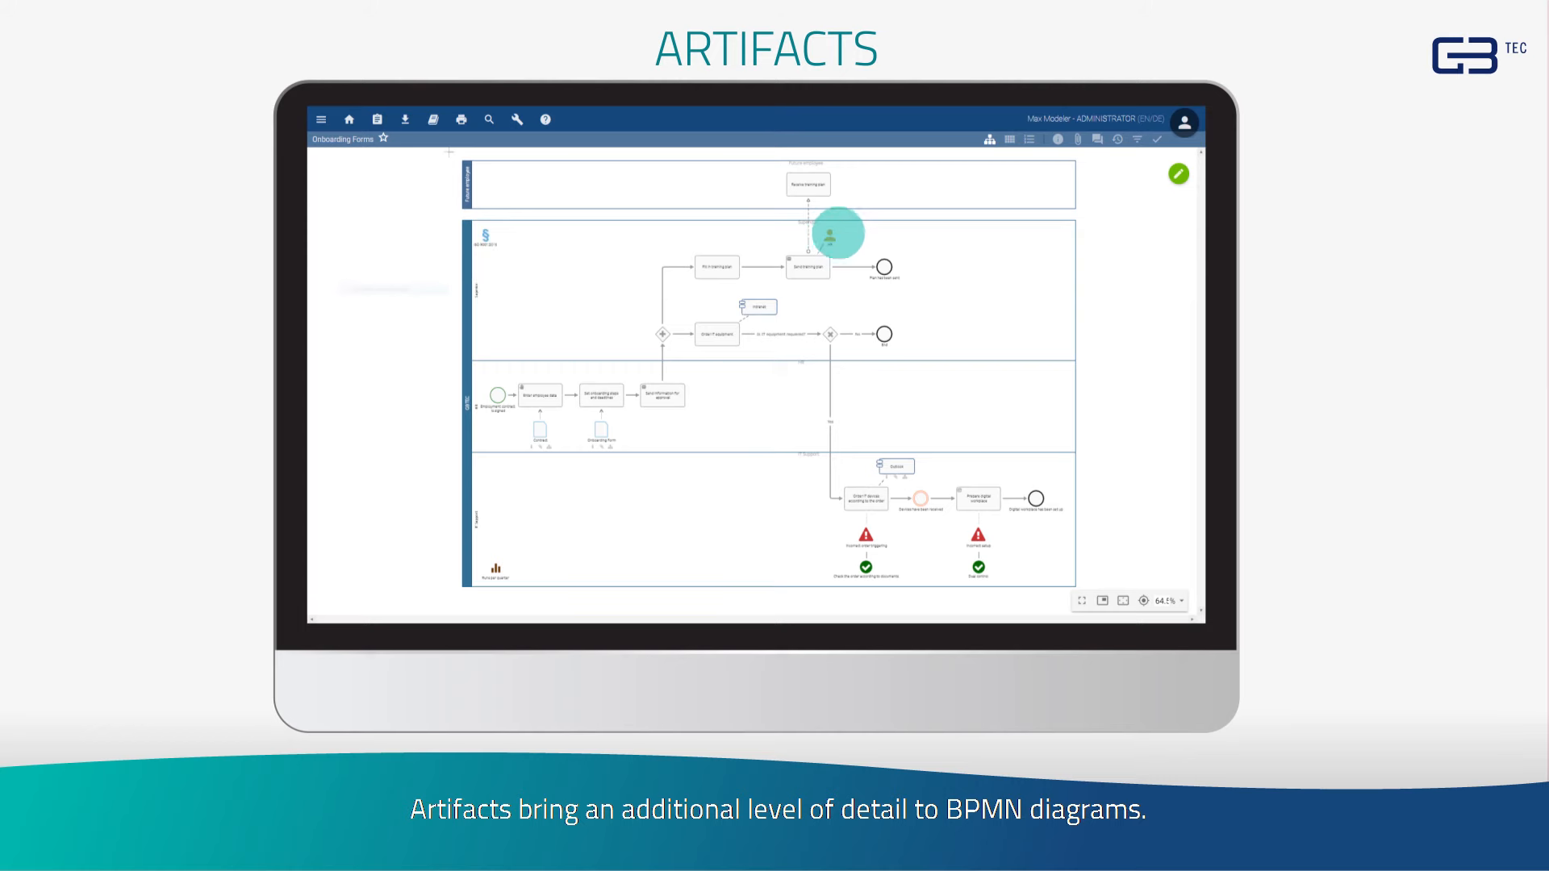